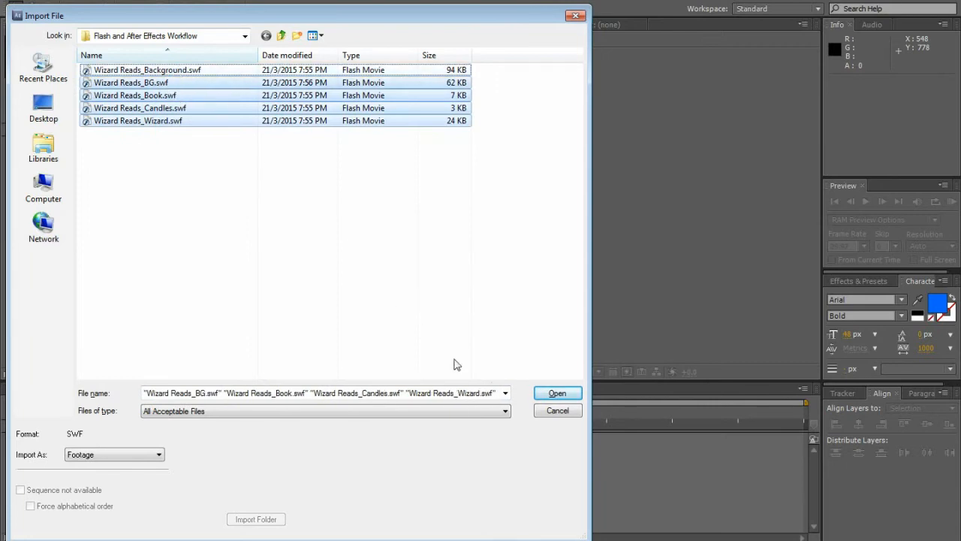
- Import the selected Wizard Reads SWF files into the project
click(558, 393)
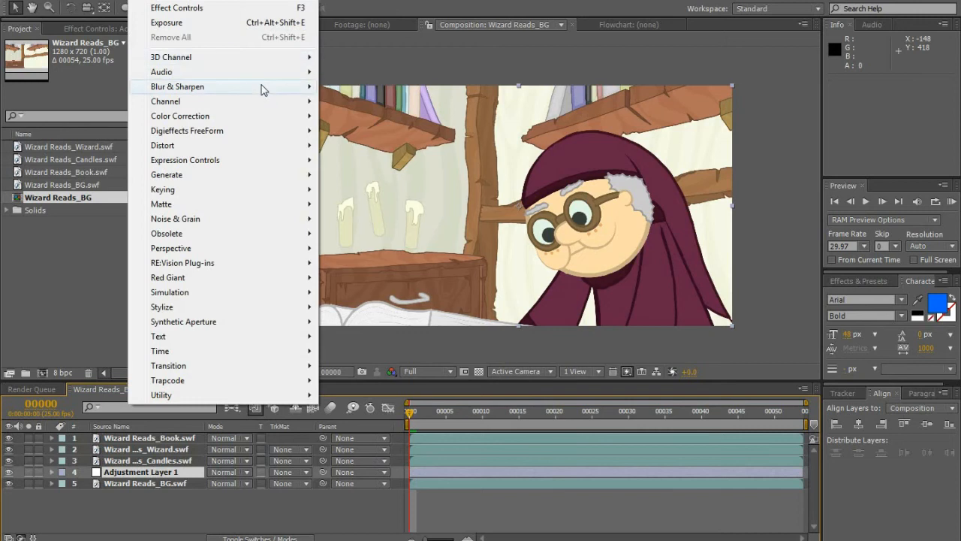
- Apply Fast Blur to the Wizard Reads_BG.swf background layer
click(165, 22)
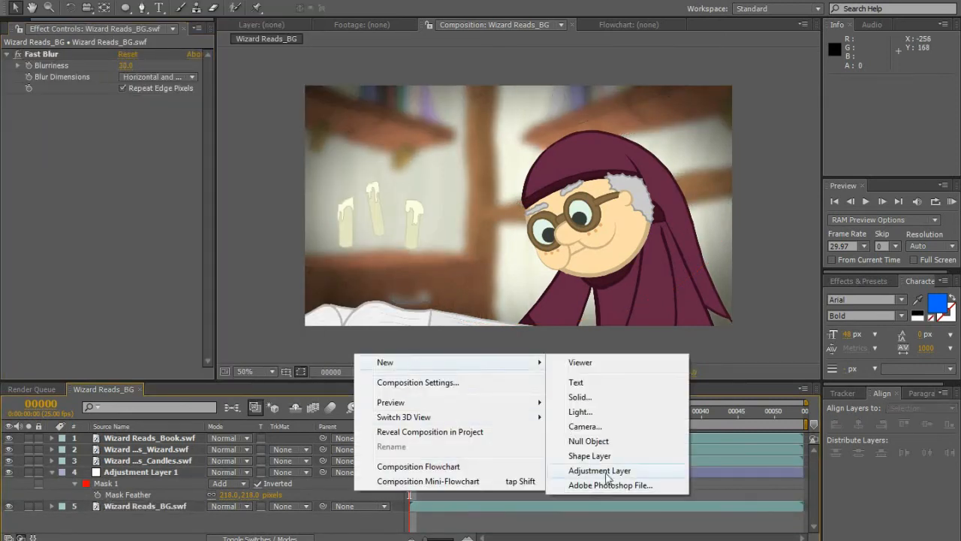
- Add an adjustment layer filled with orange FF6000, blended as Hue at 50% opacity
click(600, 470)
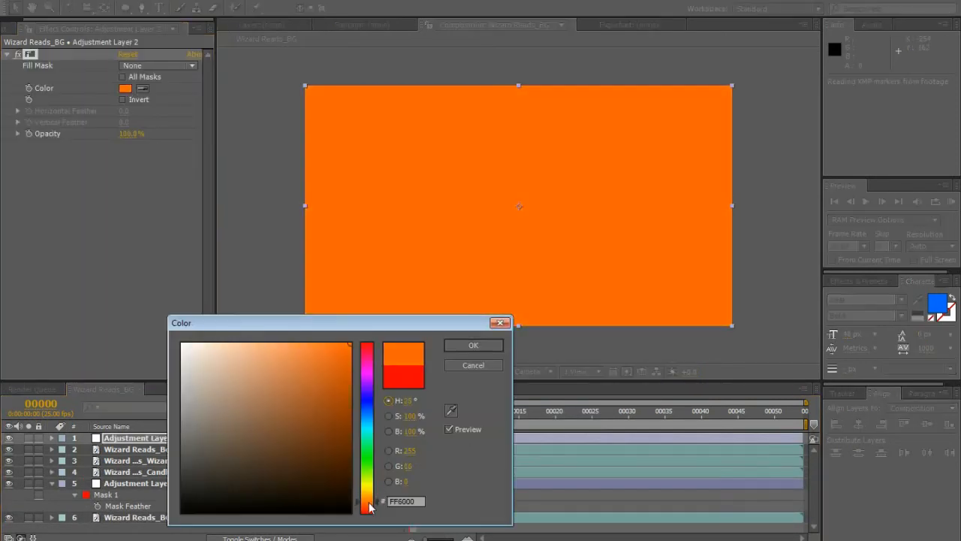
click(473, 344)
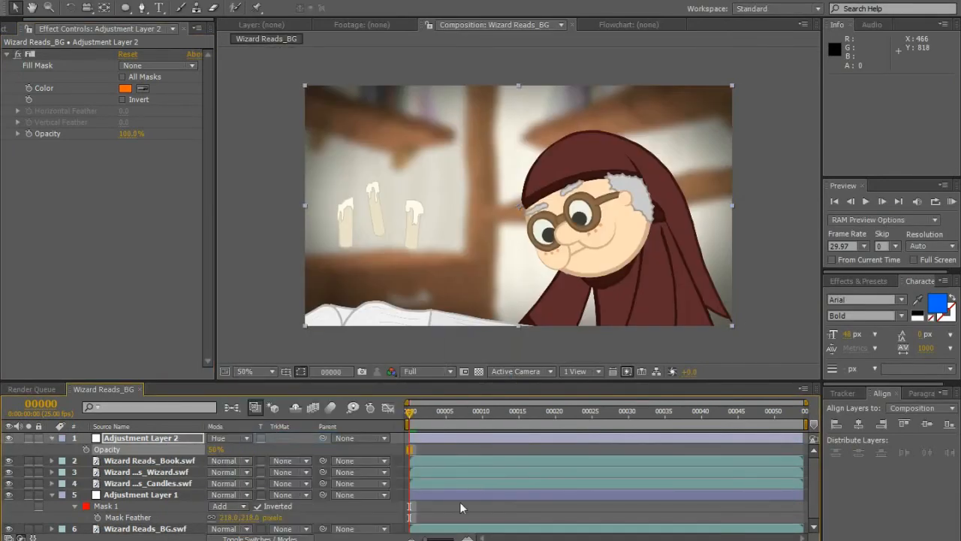
click(148, 483)
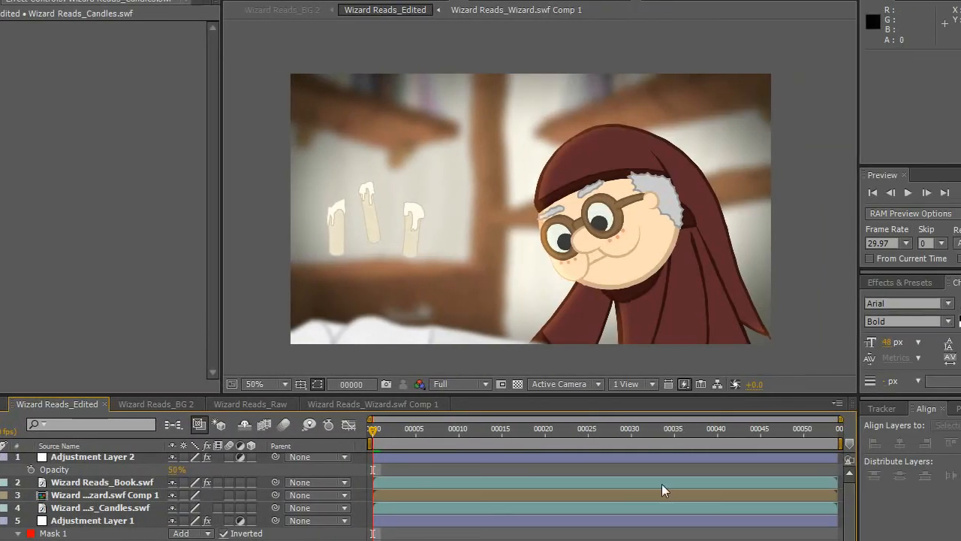
mouse_move(648, 488)
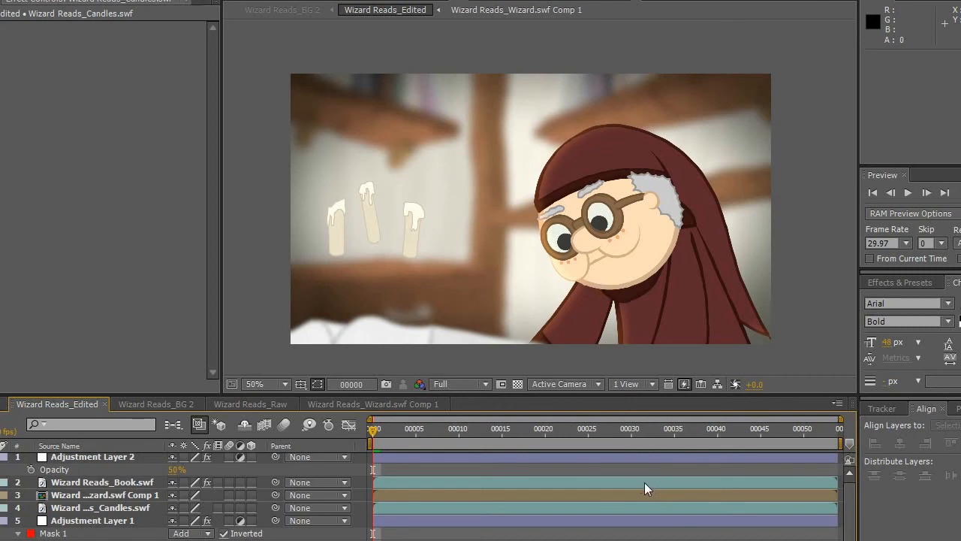
mouse_move(554, 437)
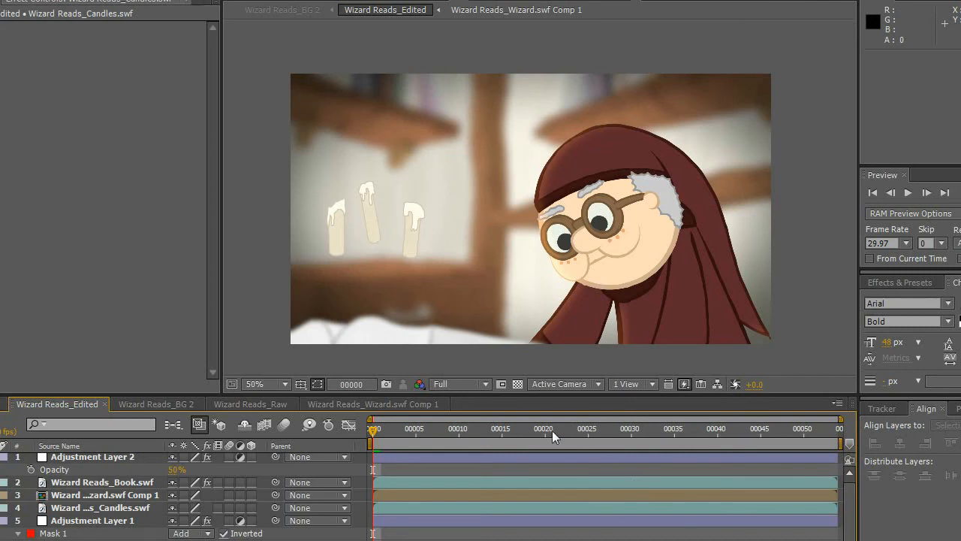